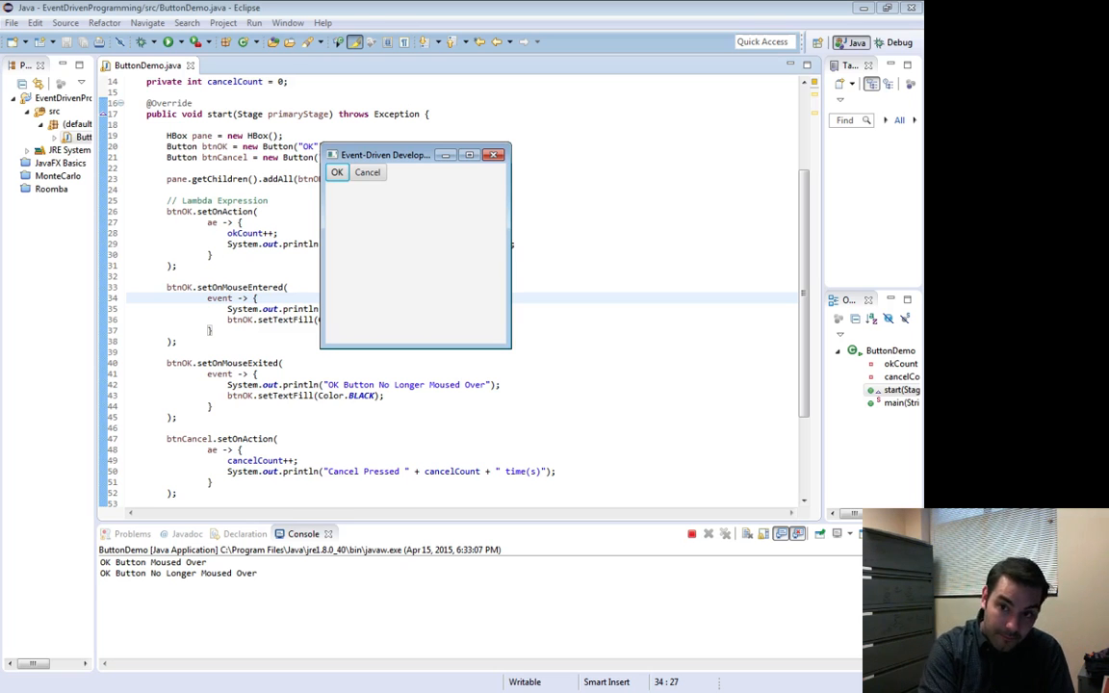
Step: Press the demo's OK button six times so the console count climbs to nine presses
click(337, 171)
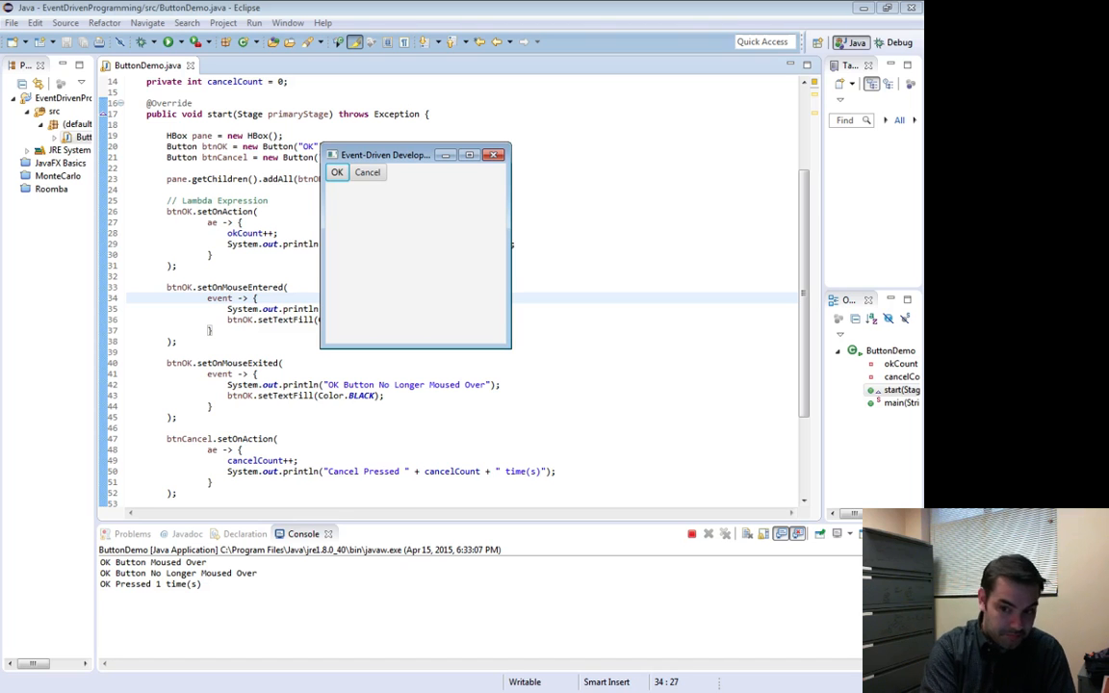
click(337, 171)
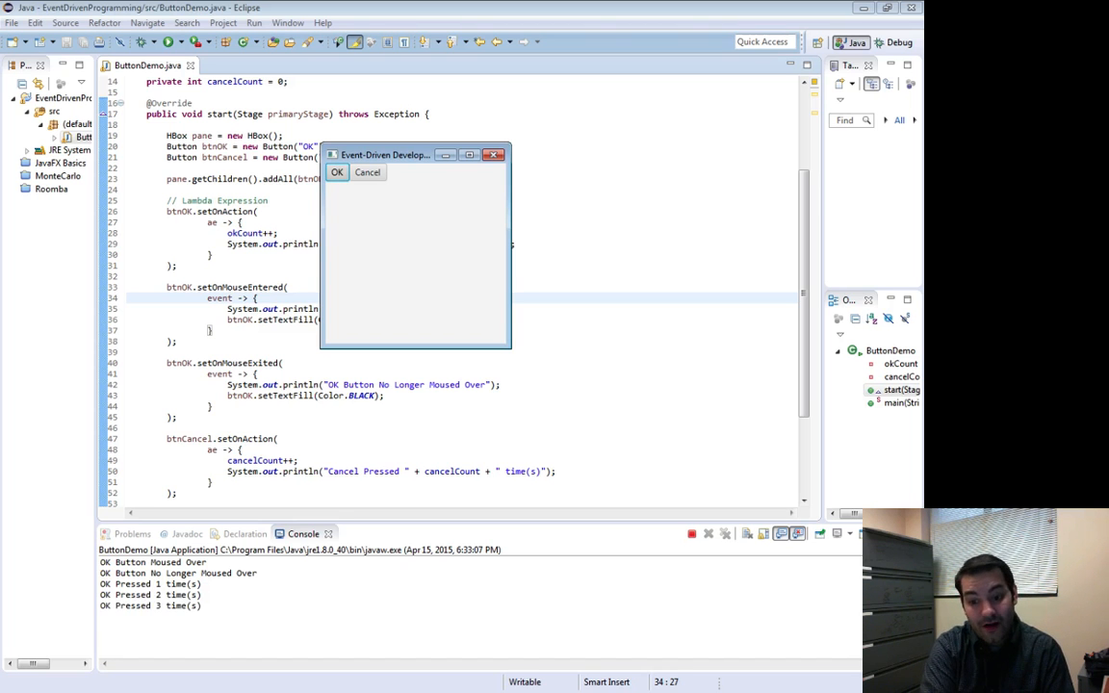
click(337, 171)
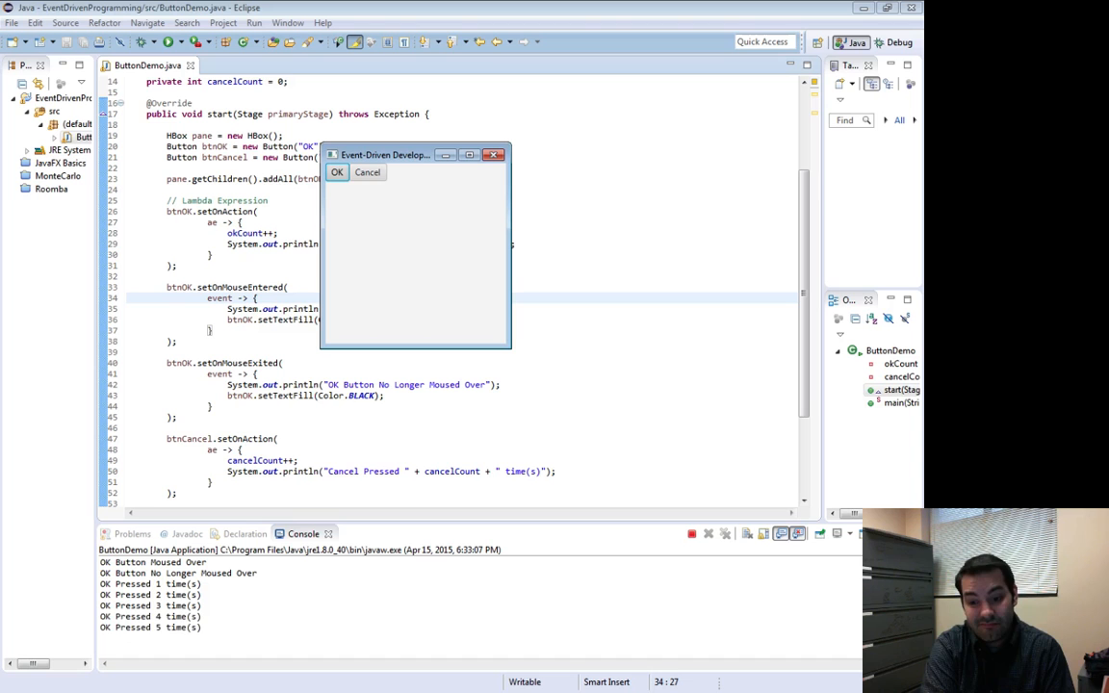
click(337, 173)
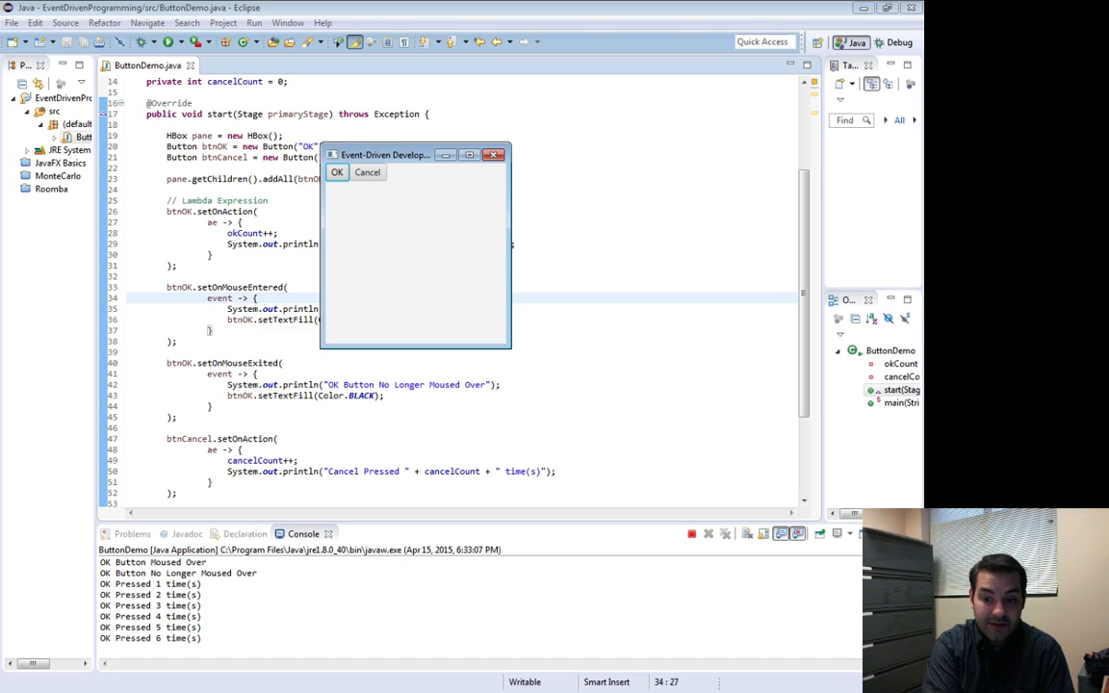
click(337, 171)
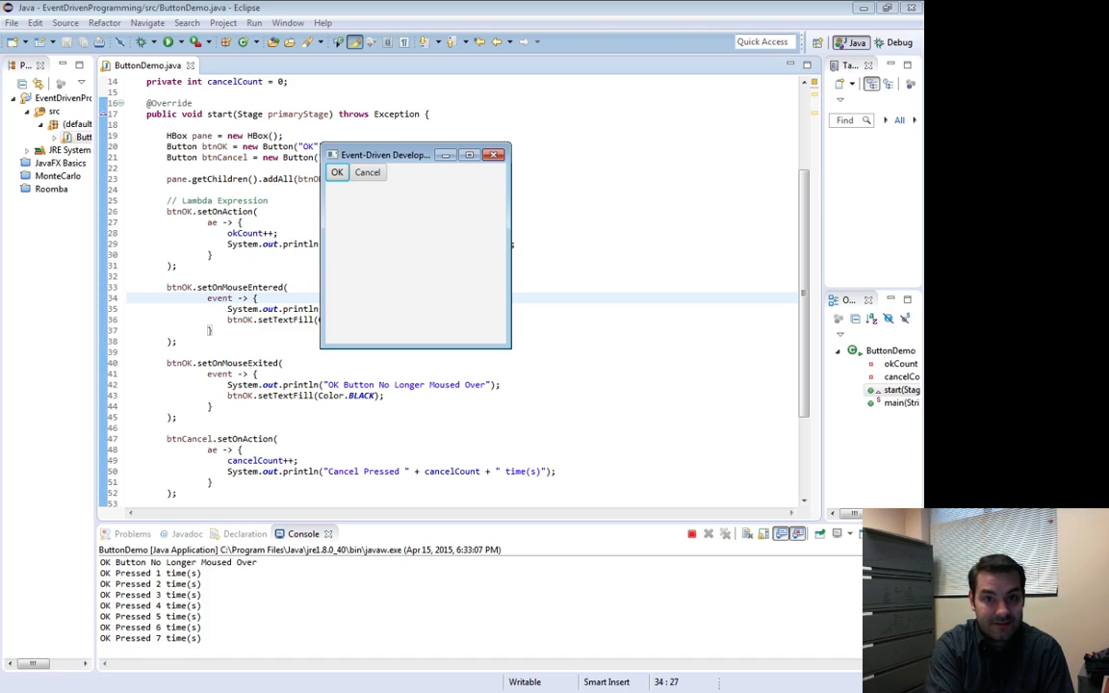
click(337, 171)
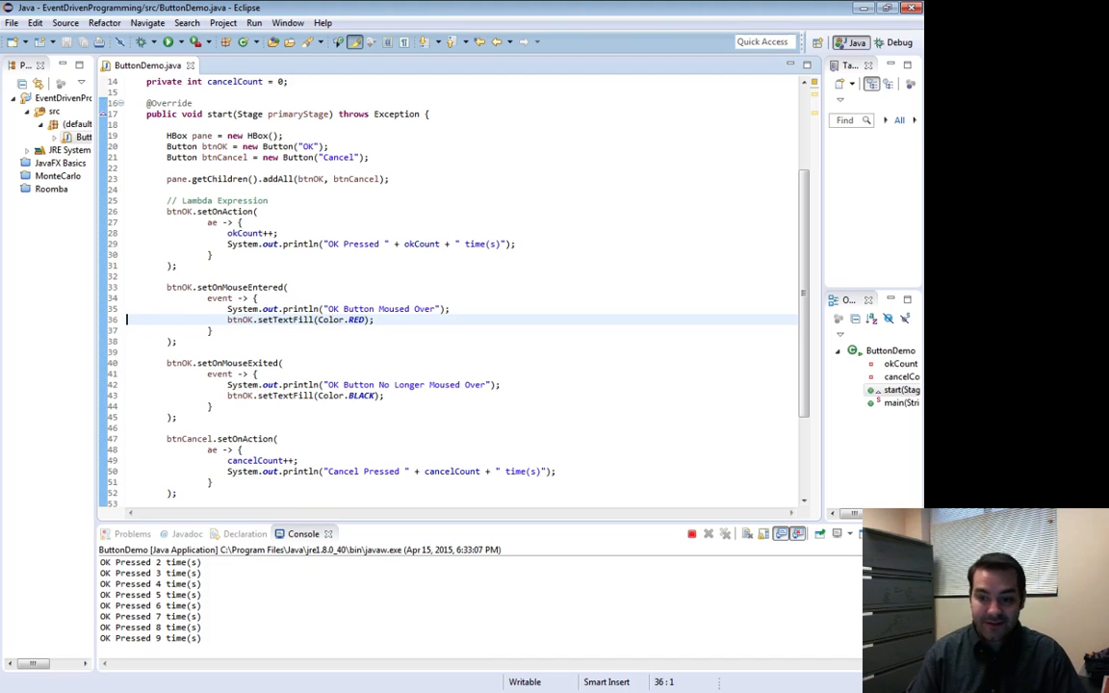
Step: Write btnOK.setOnKeyPressed( via content assist and select its value placeholder for replacement
scroll(down, 3)
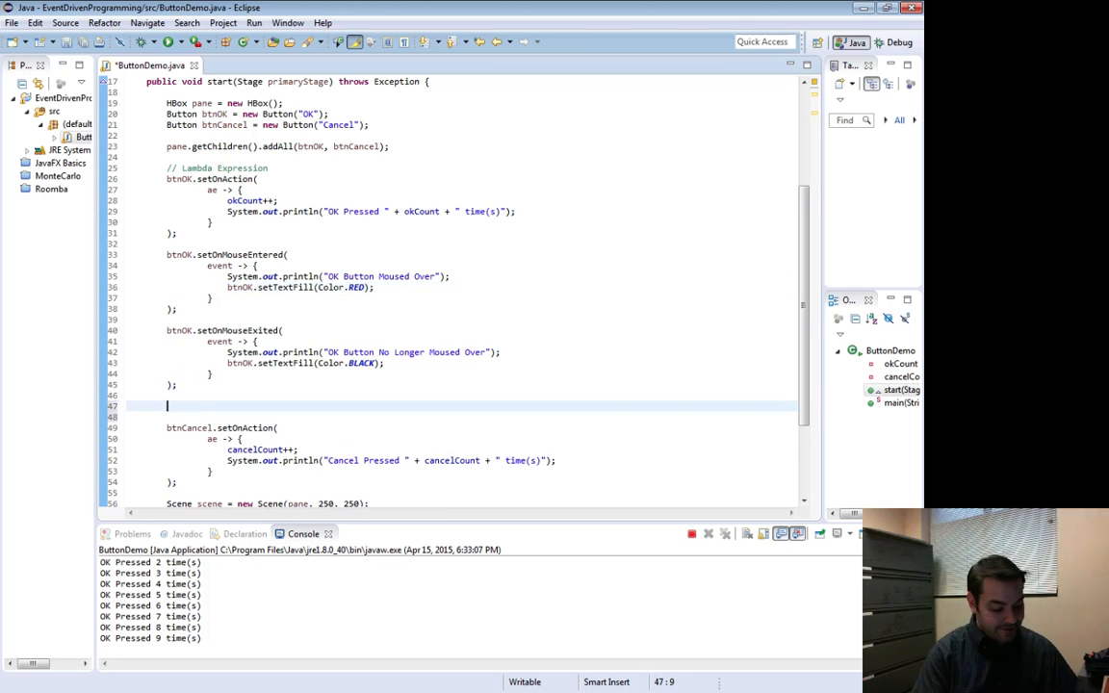
text(btnOK)
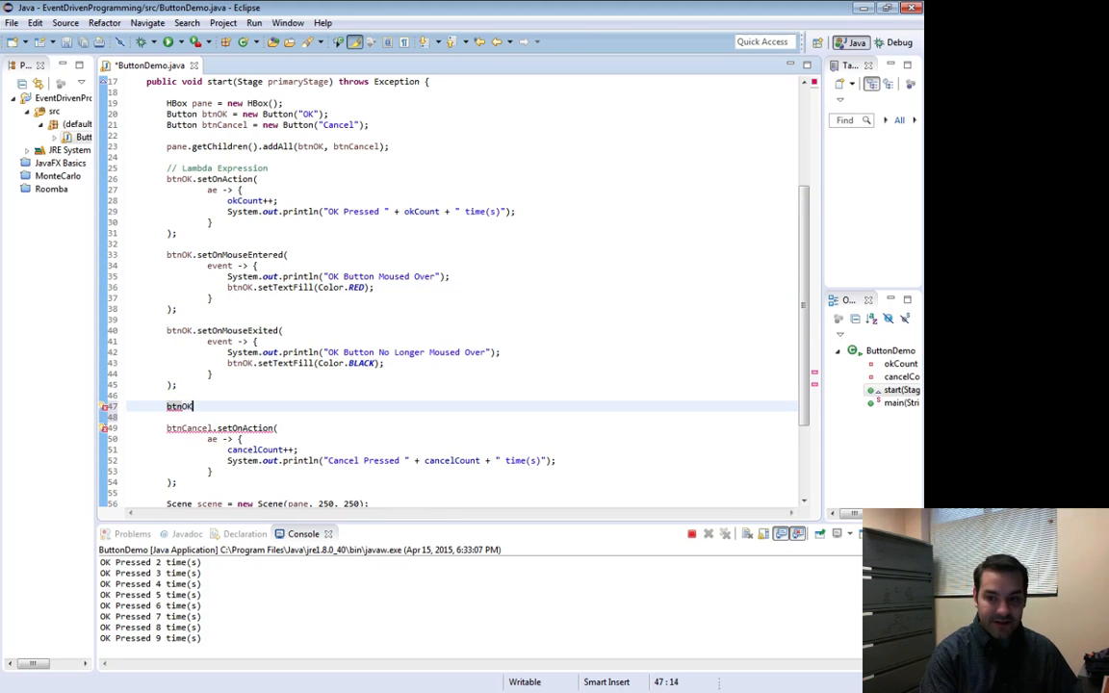
text(.se)
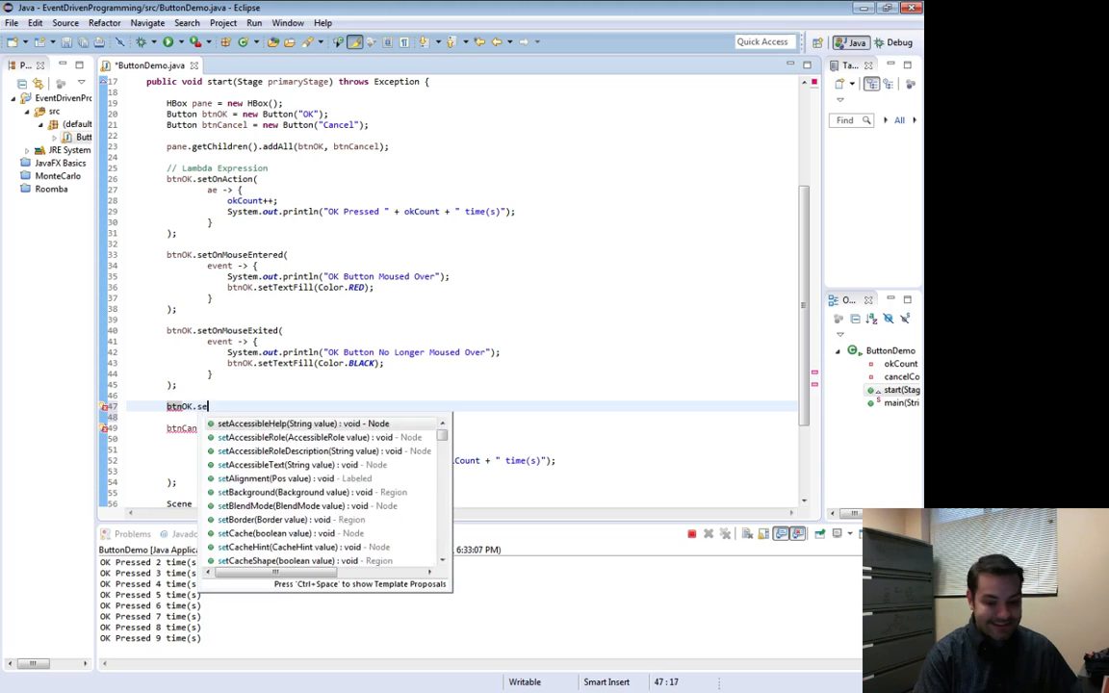
text(tOnk)
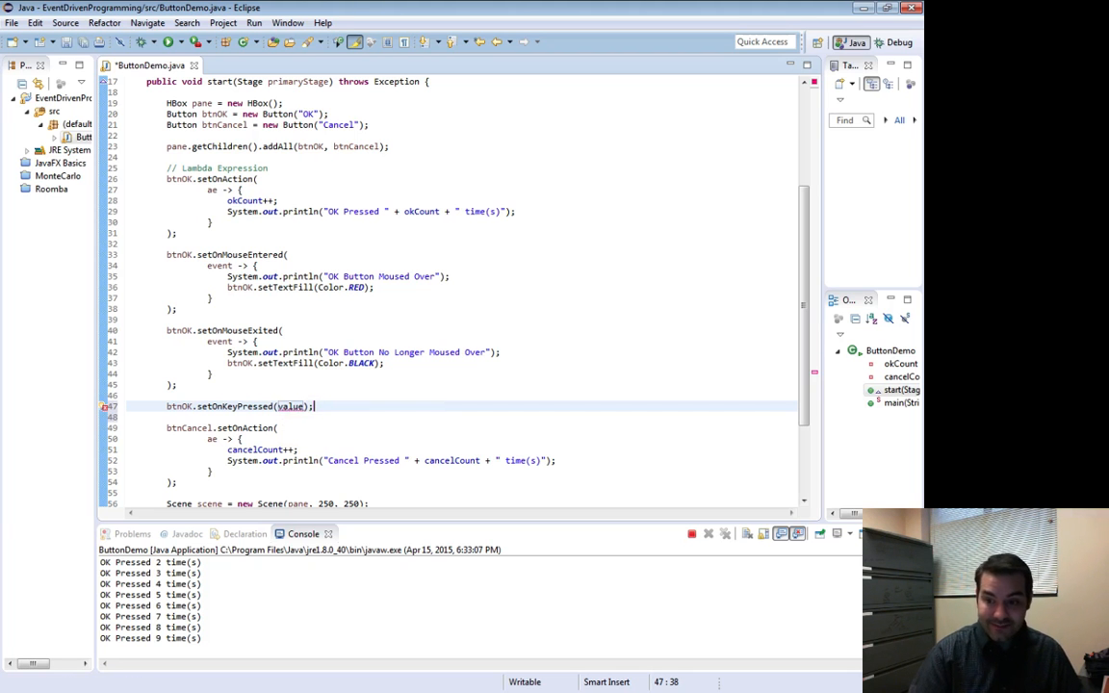
double_click(290, 405)
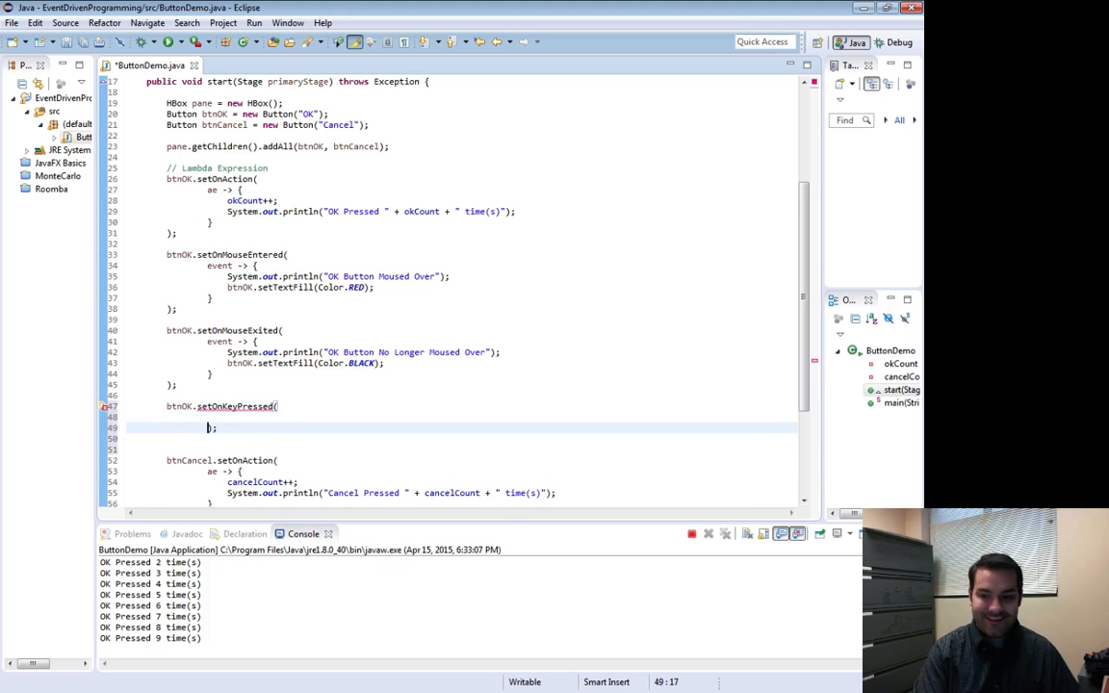
Step: Write the event lambda that increments okCount and prints the OK press count
text(event -> {)
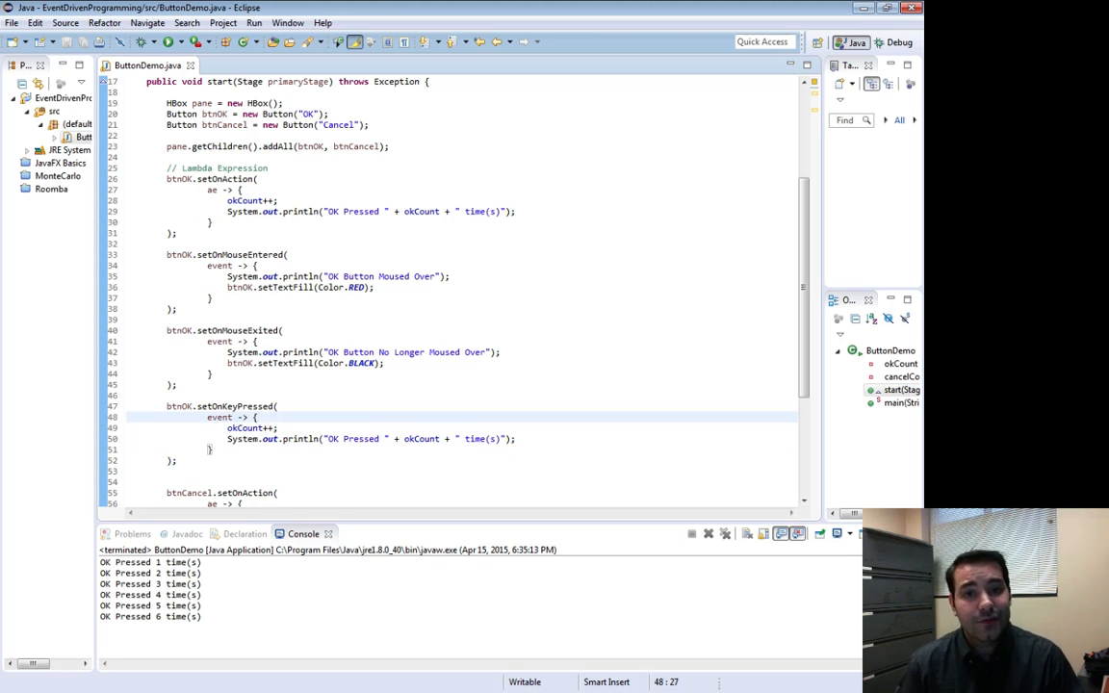
double_click(219, 416)
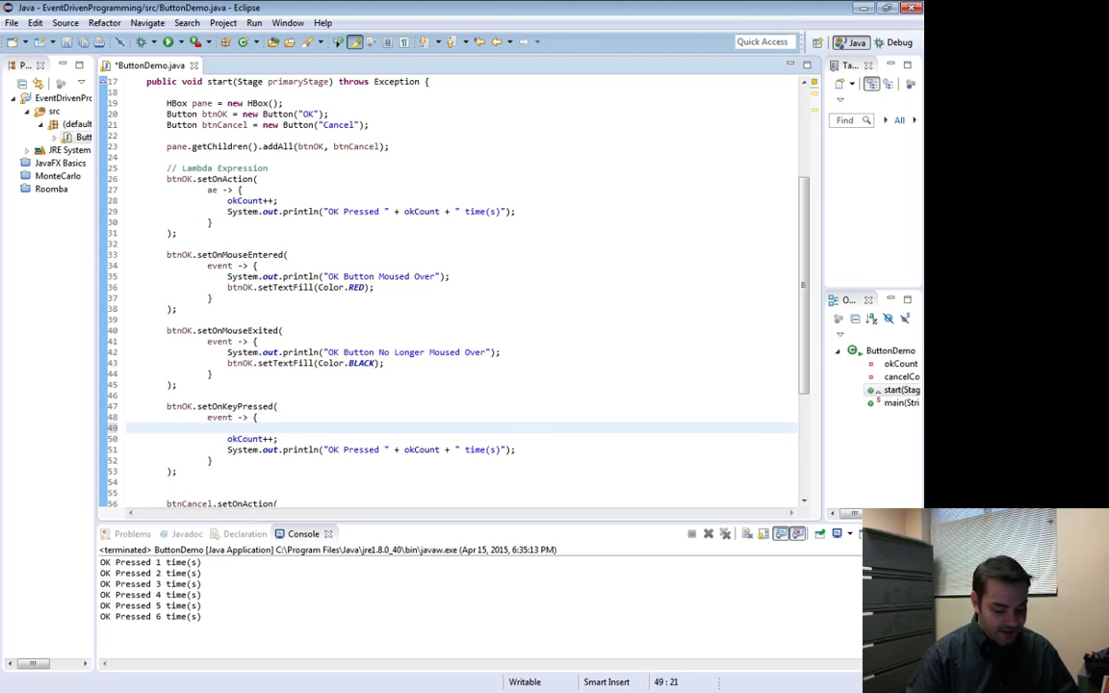
Step: Add a switch statement whose condition starts with event. to pick getCode()
text(switch)
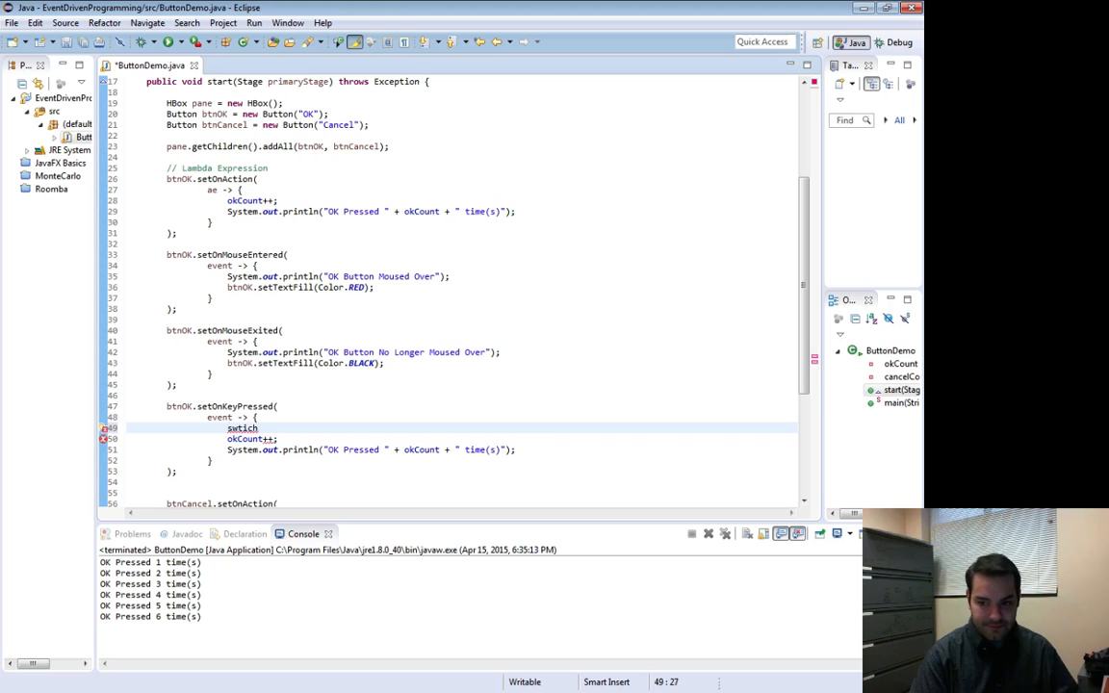
key(BackSpace)
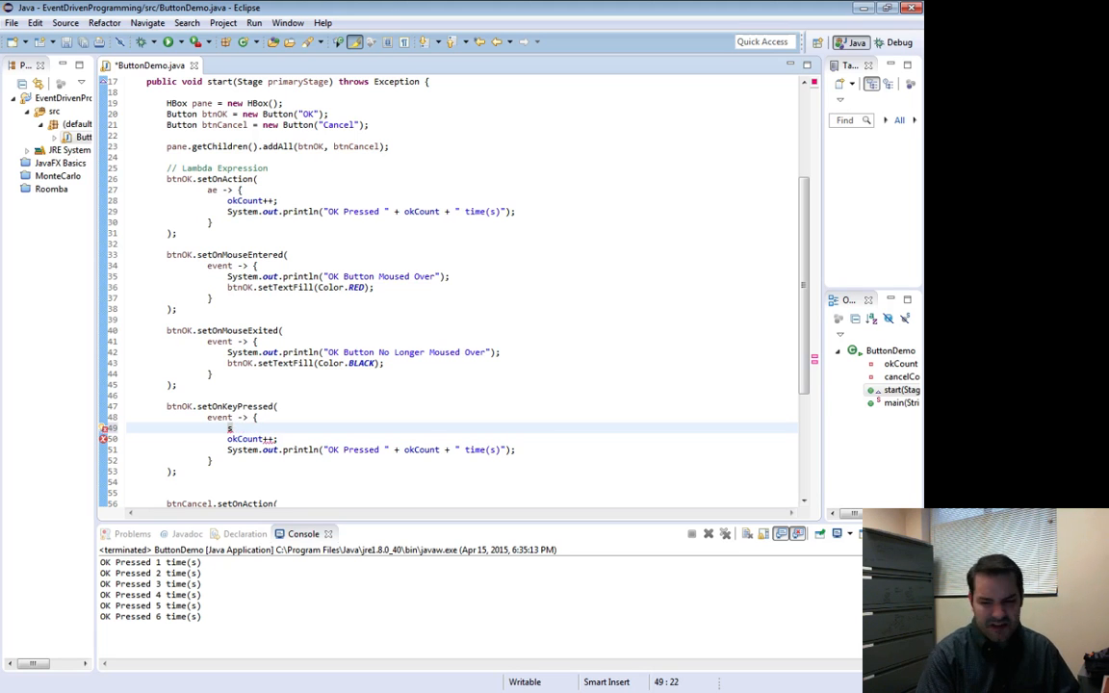
text(itch () {)
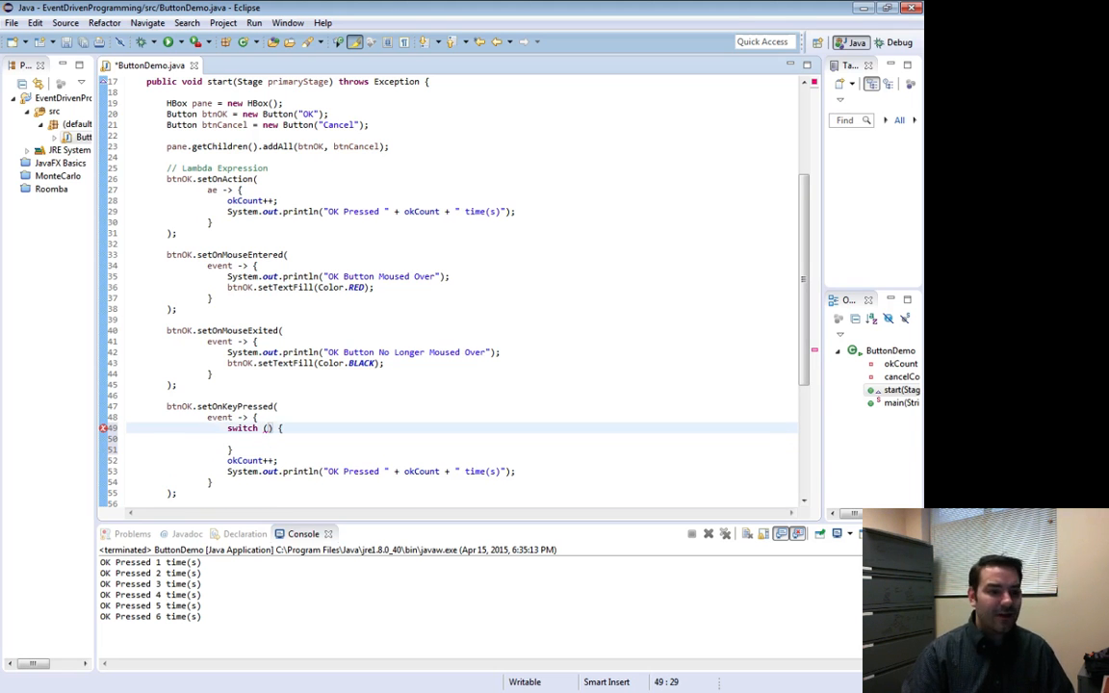
text(event)
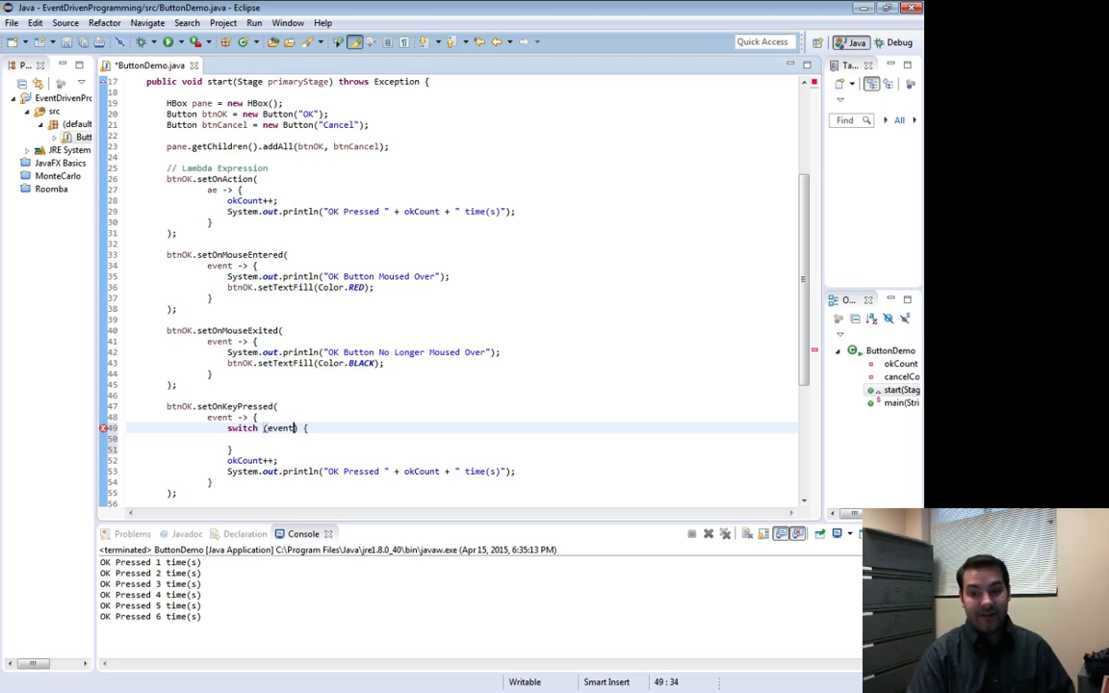
text(.)
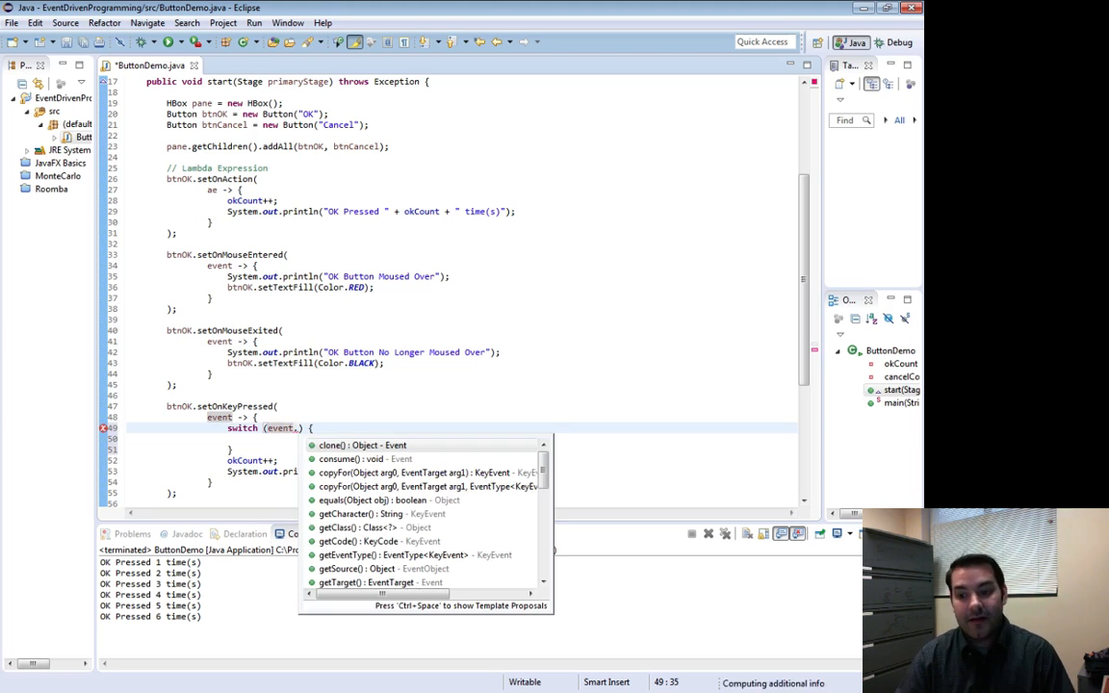
mouse_move(362, 445)
text(getCode())
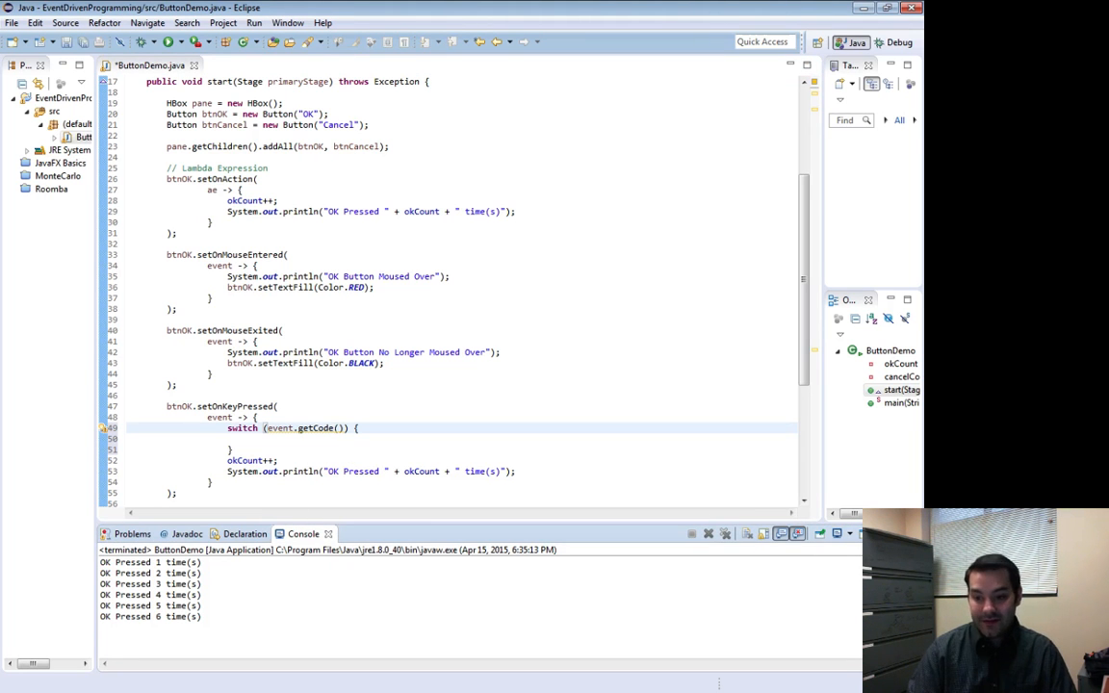
Step: Write case ENTER: in the switch and move okCount++ under it
click(231, 439)
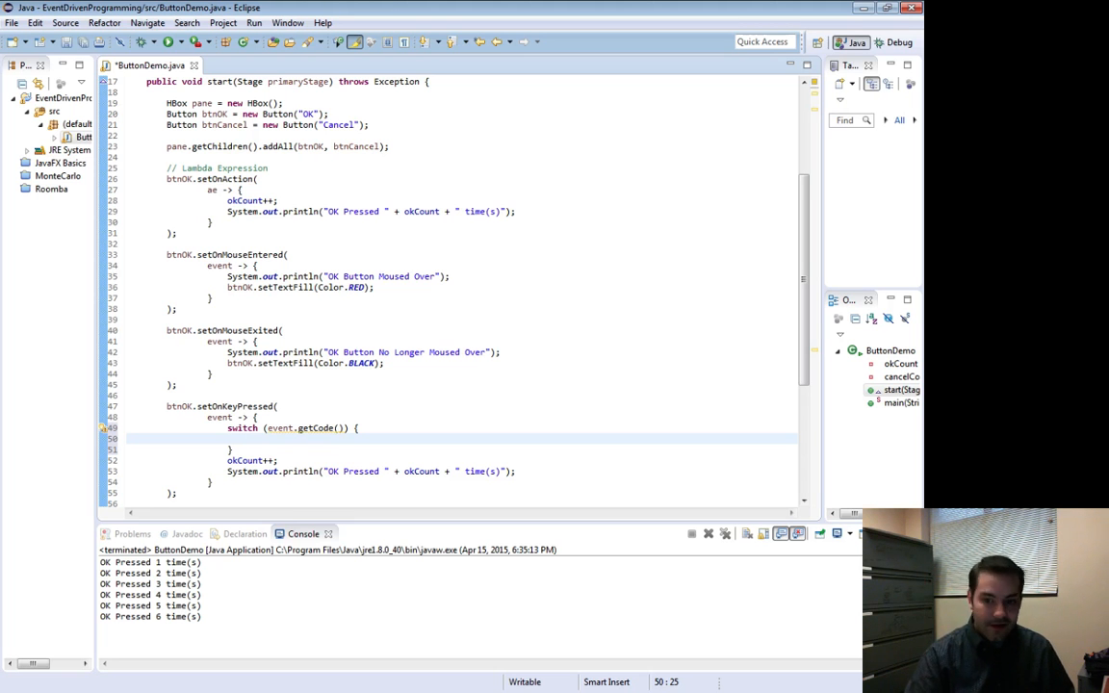
text(case)
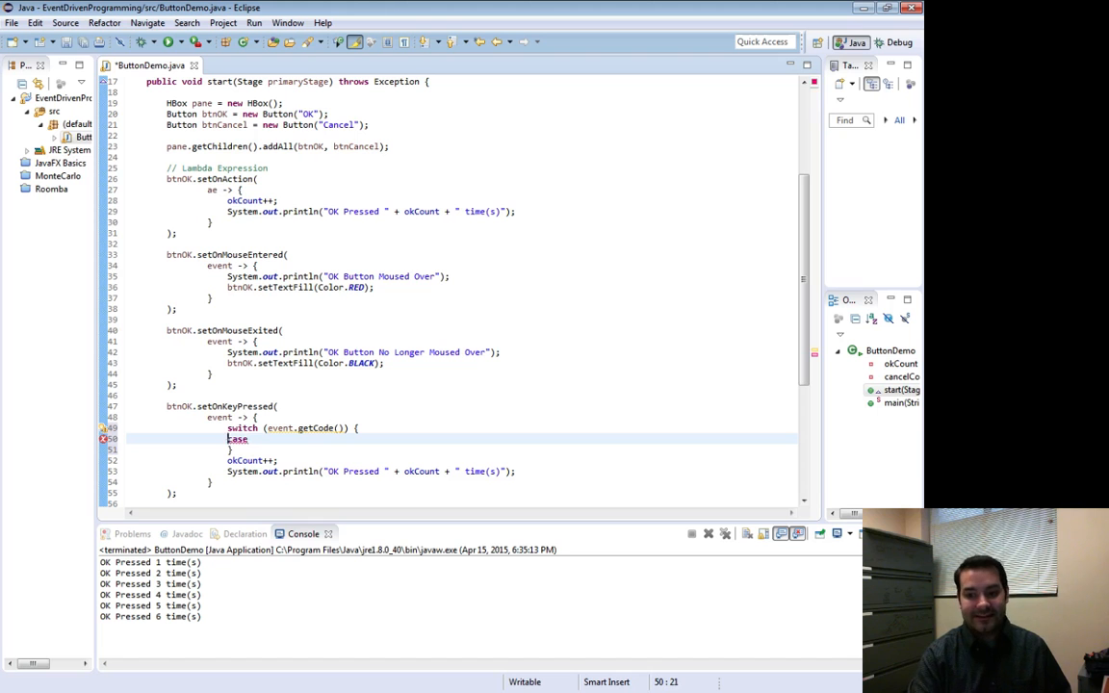
text(ENTE)
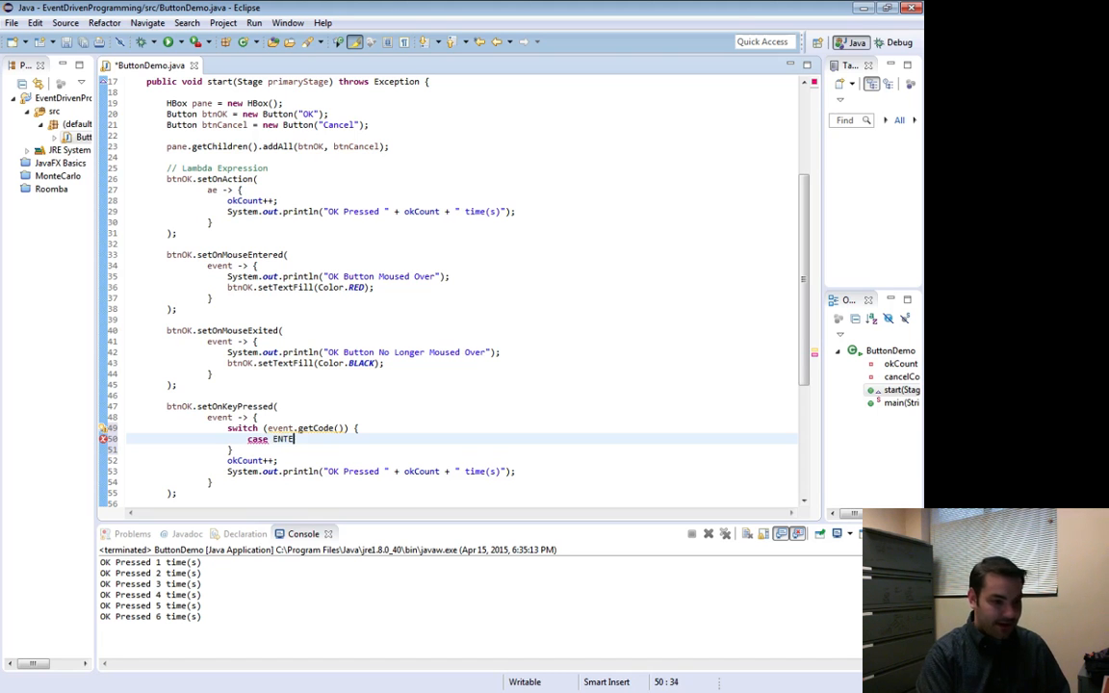
text(R)
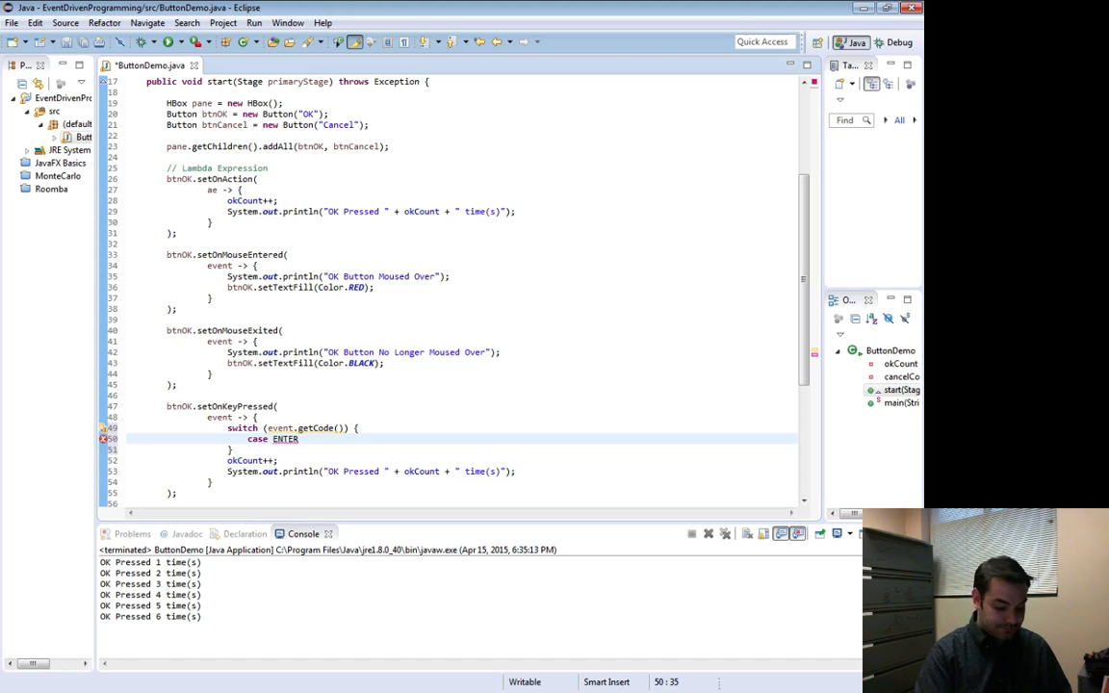
text(:)
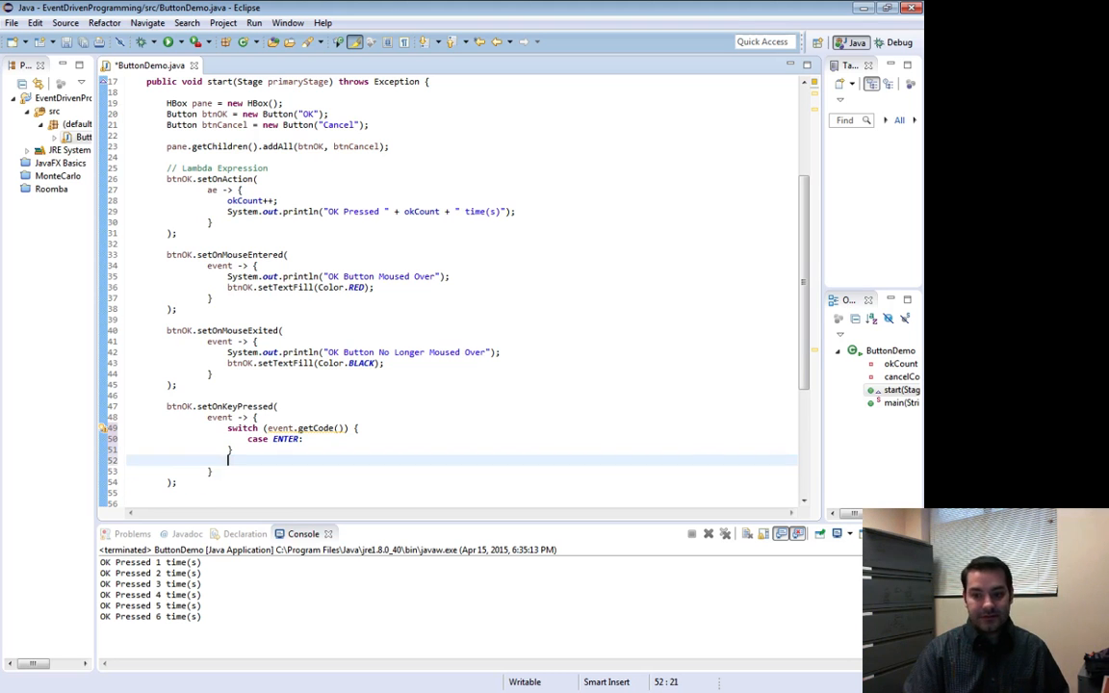
text(okCount++;)
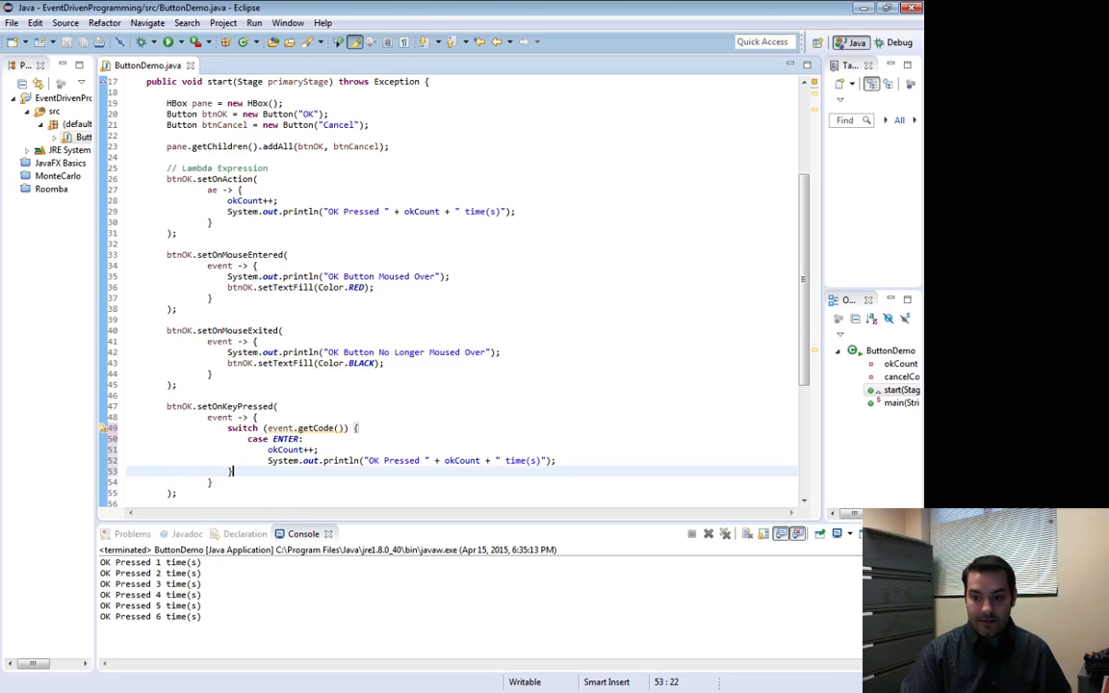
scroll(down, 3)
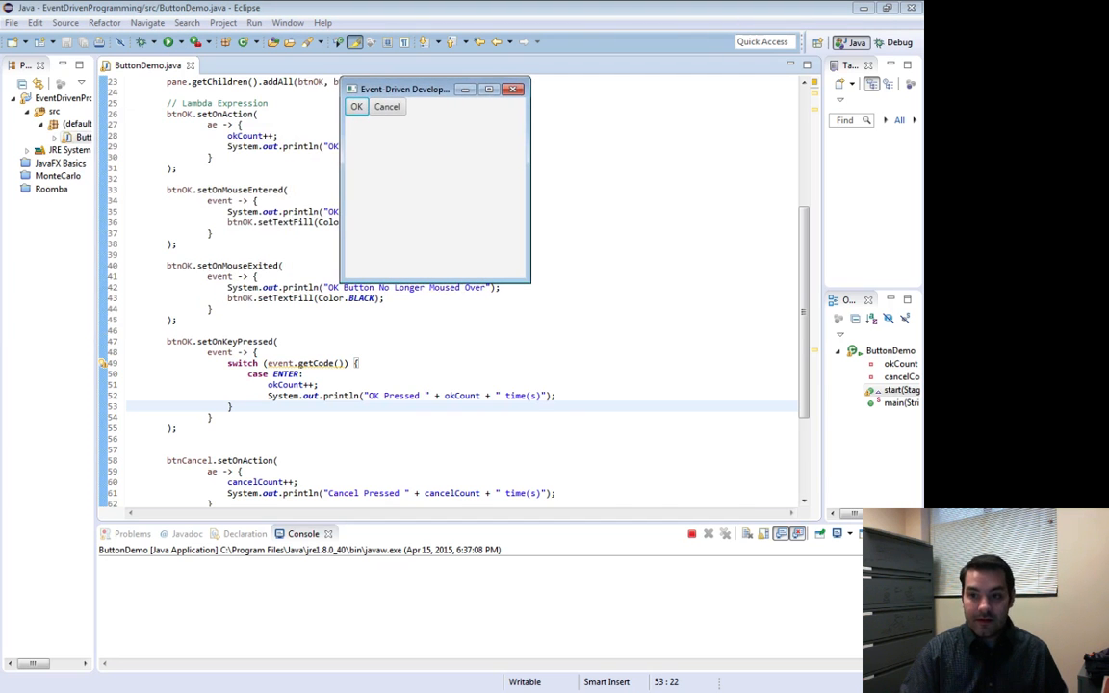
Step: Trigger OK twice in the running demo so the console logs presses 1 and 2
click(356, 105)
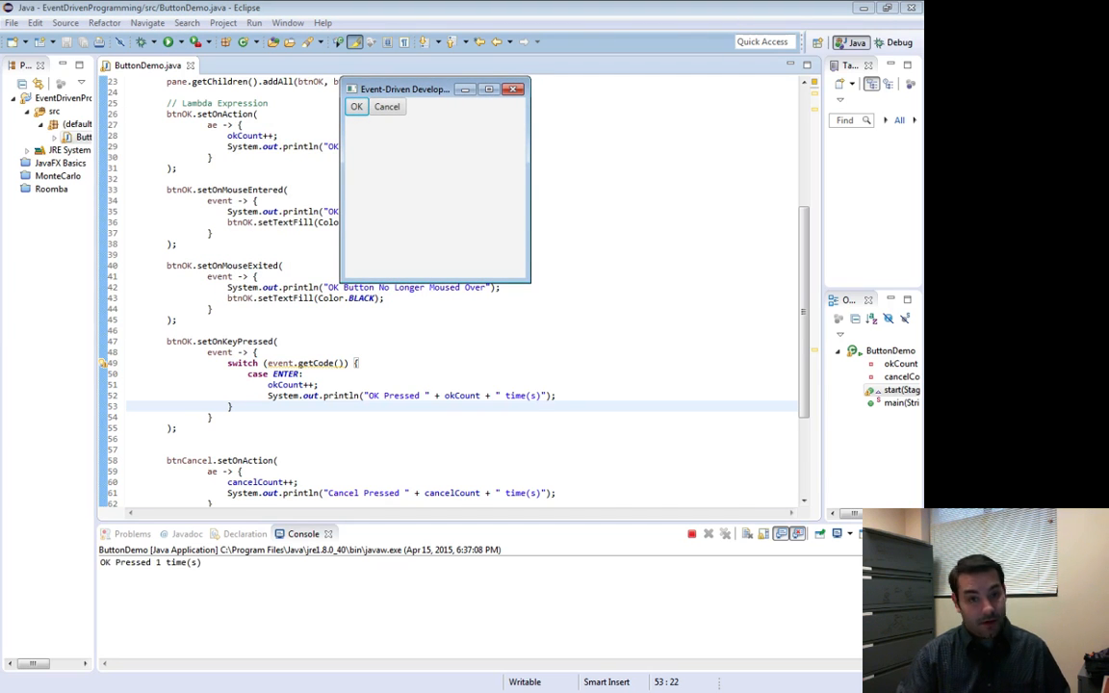
click(357, 106)
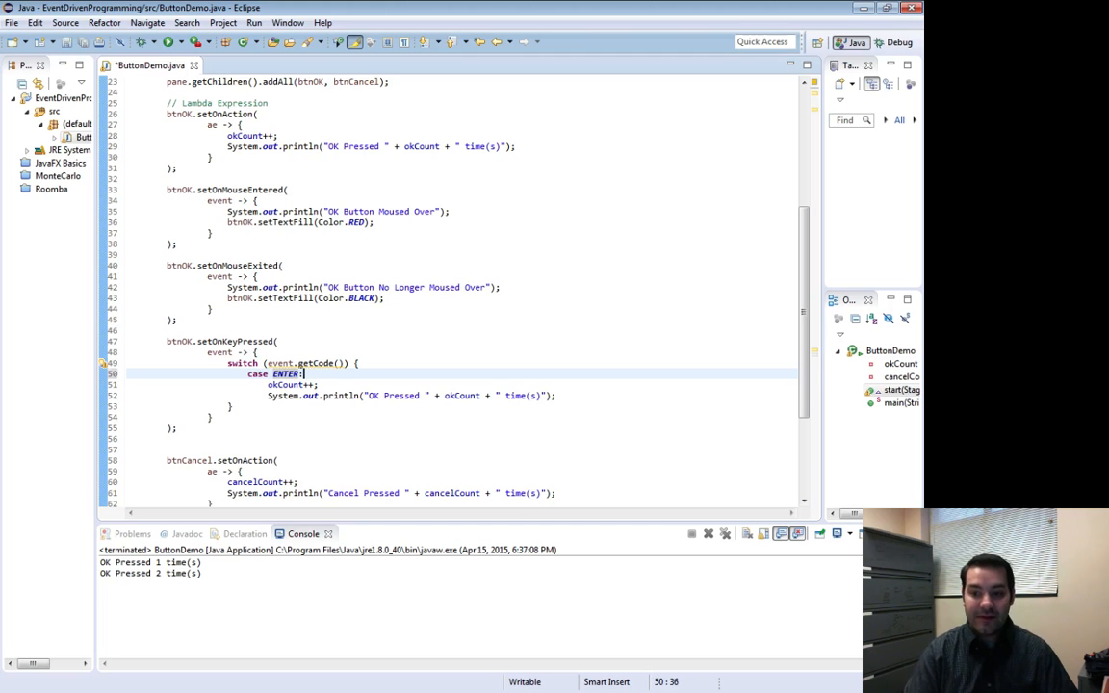
Step: Add case DOWN: under case ENTER:, then trigger OK once in the relaunched demo
text(case)
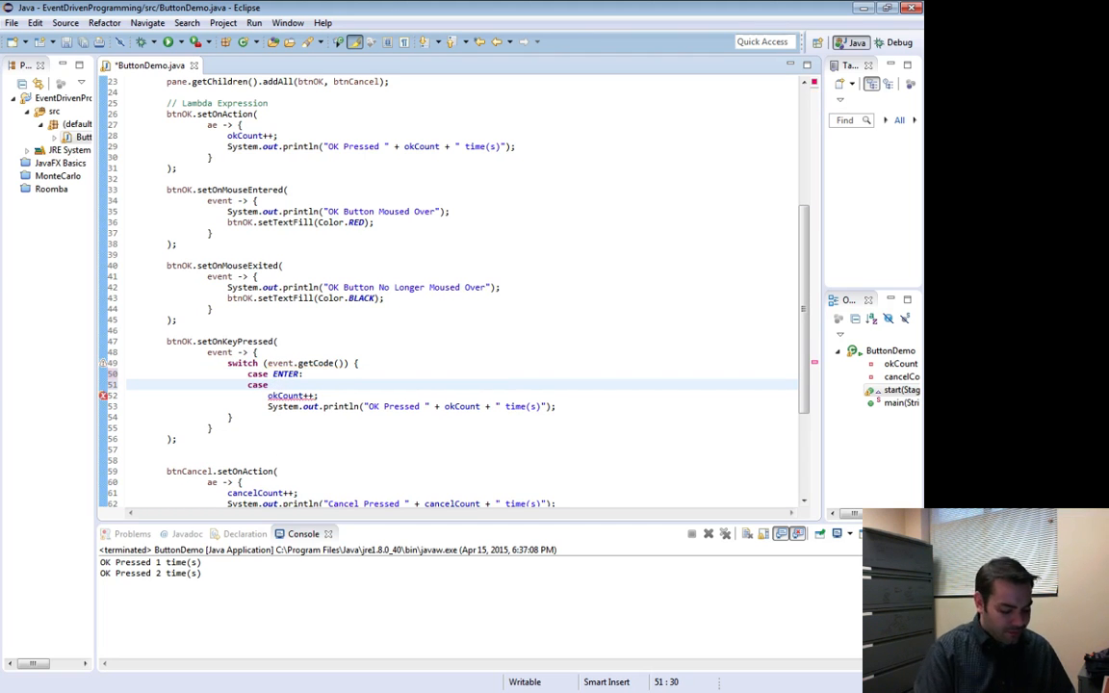
text(DOWN)
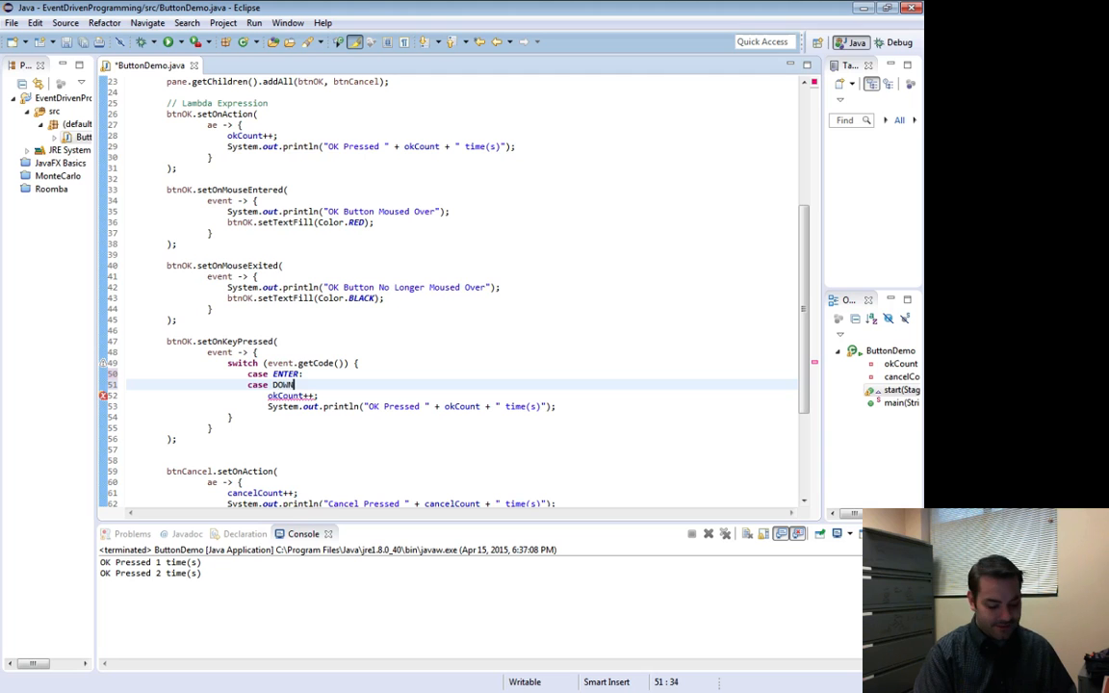
text(:)
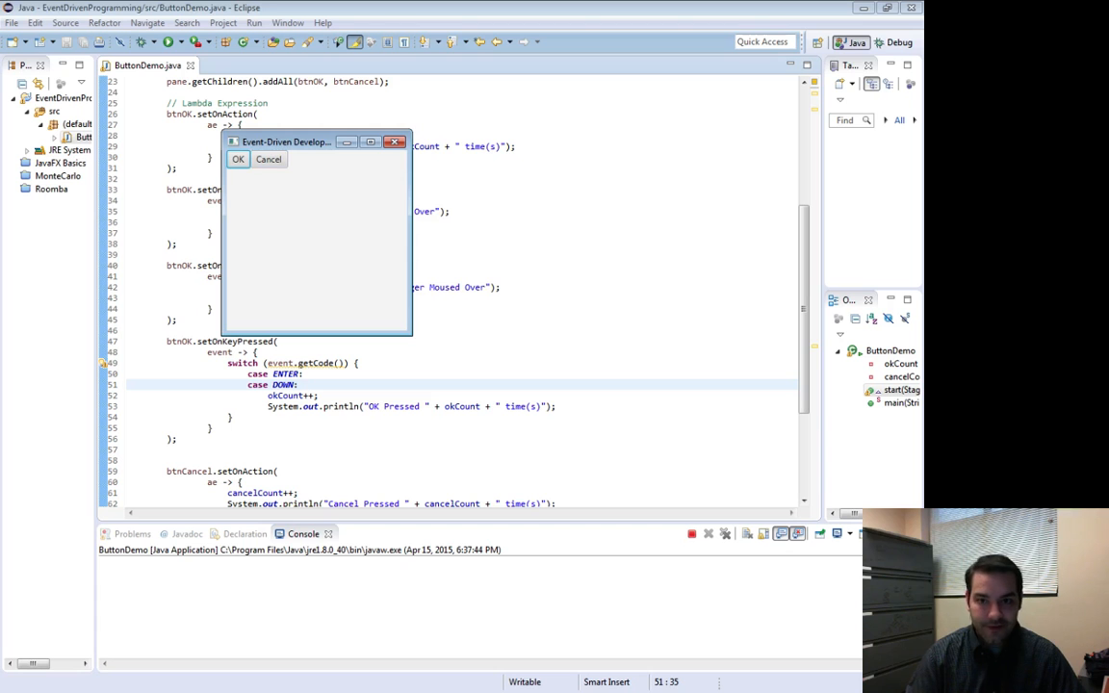
click(238, 159)
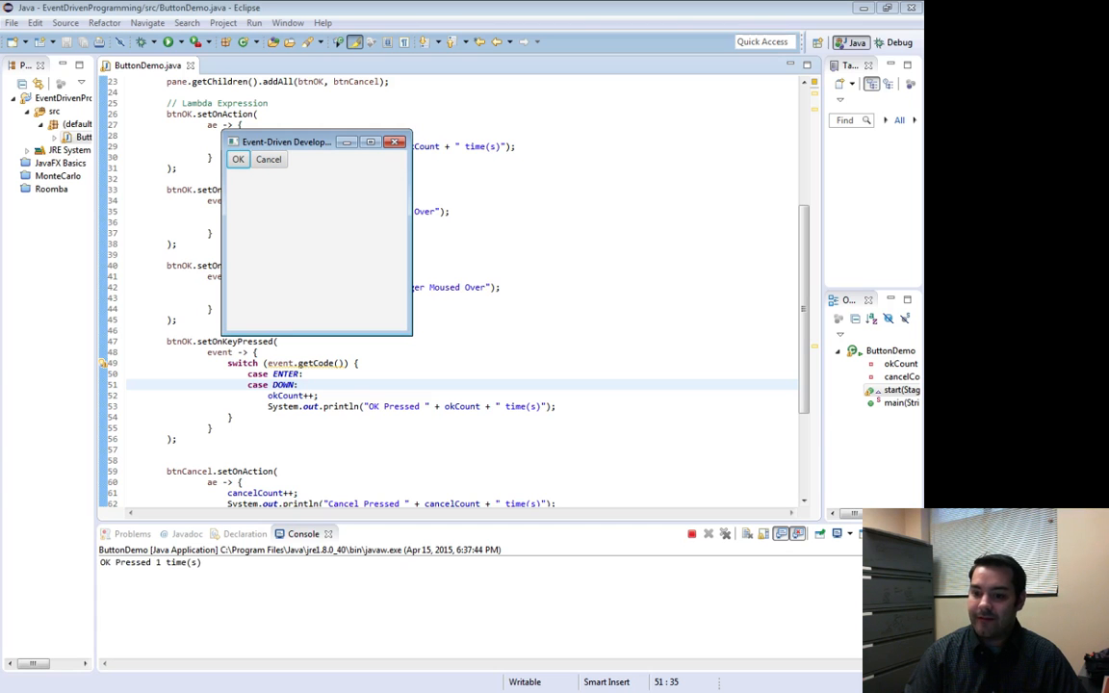